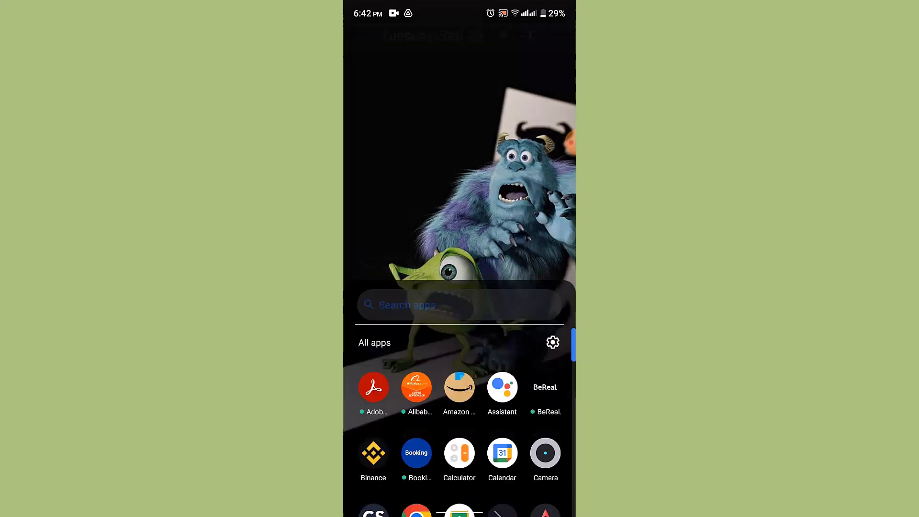
Open the Google Play Store from the app drawer with app search ready.
click(458, 304)
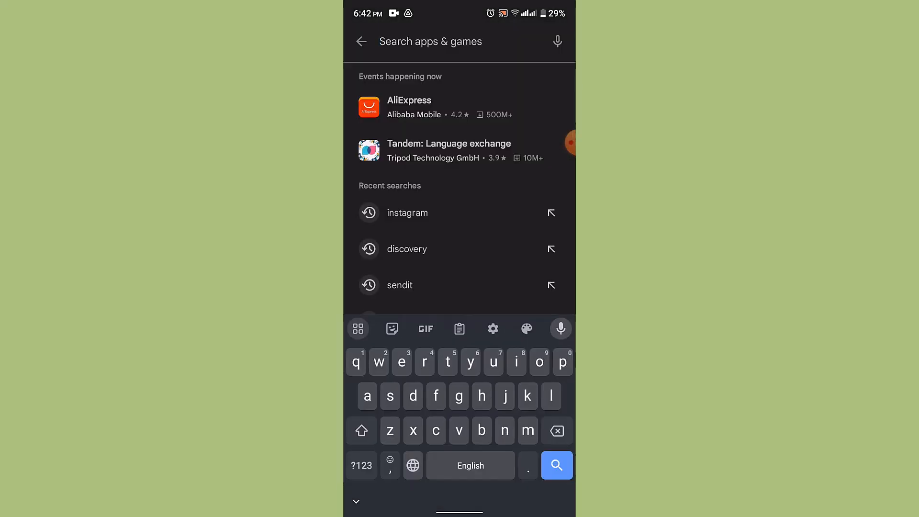
Search the Play Store for "capcut" to show CapCut – Video Editor by Bytedance.
text(capcut)
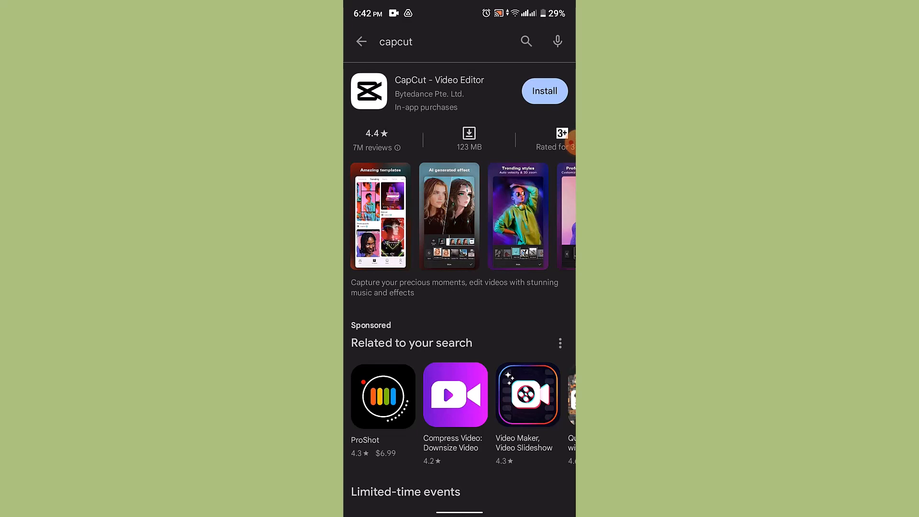
click(544, 91)
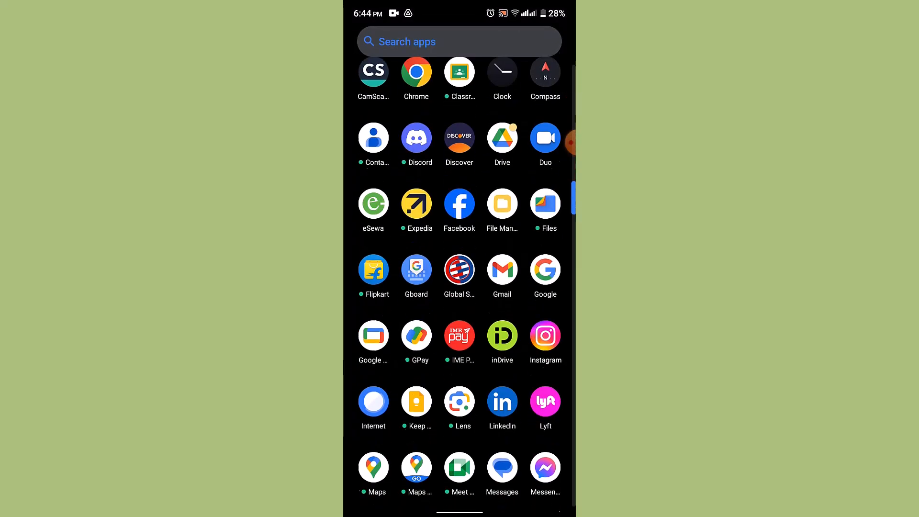
Find the installed USA VPN – Get USA IP listing in the Play Store and launch it.
scroll(down, 3)
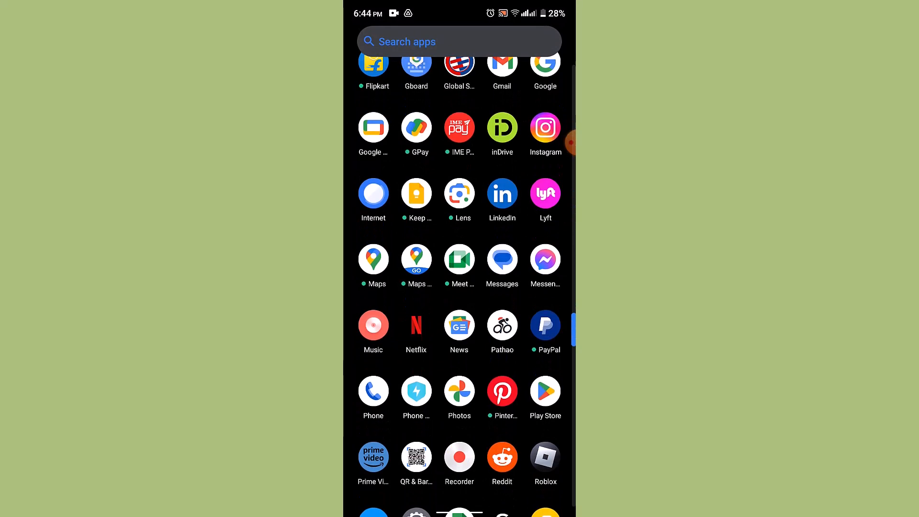
scroll(down, 3)
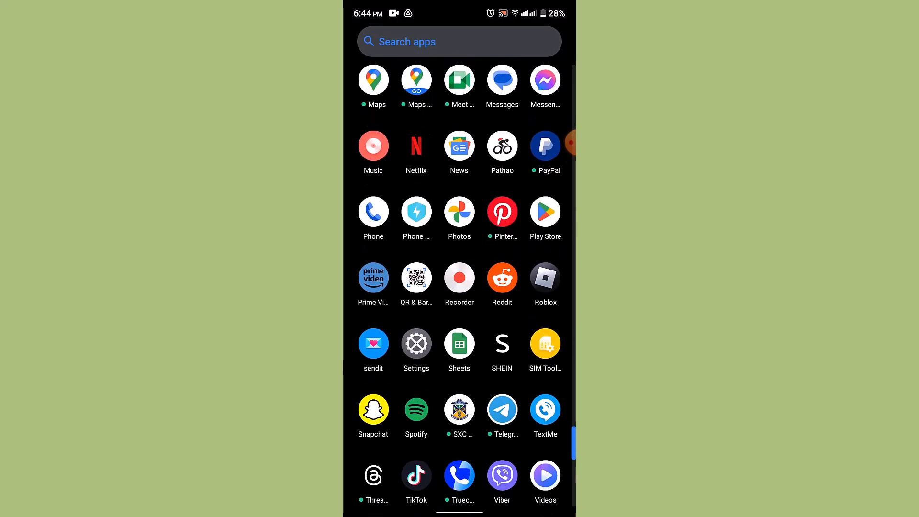
scroll(up, 3)
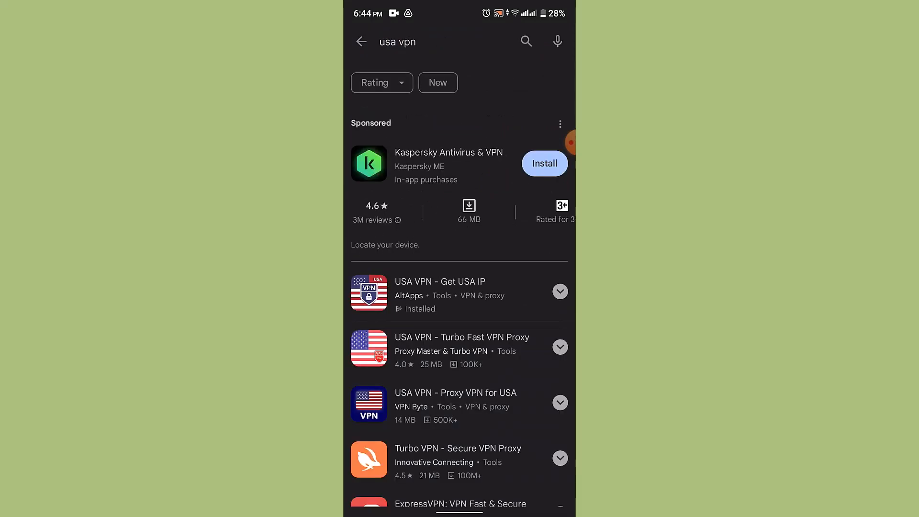
click(439, 287)
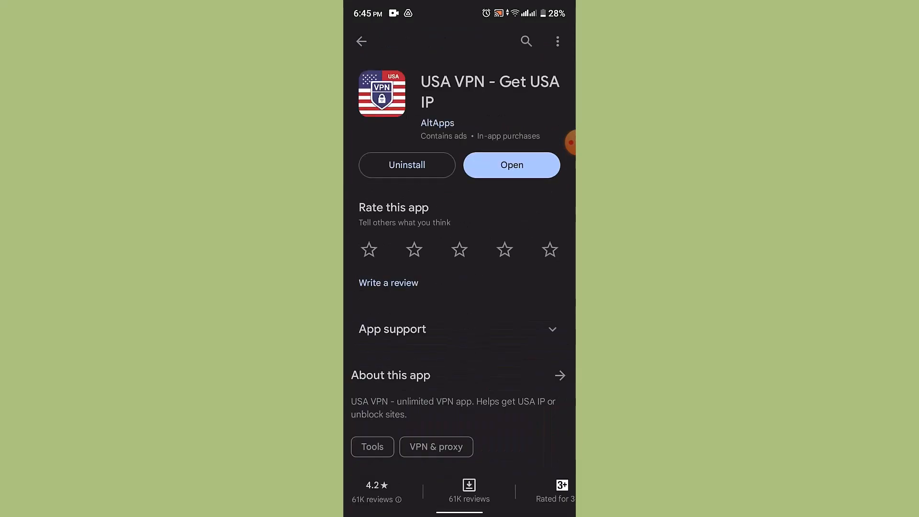
click(512, 164)
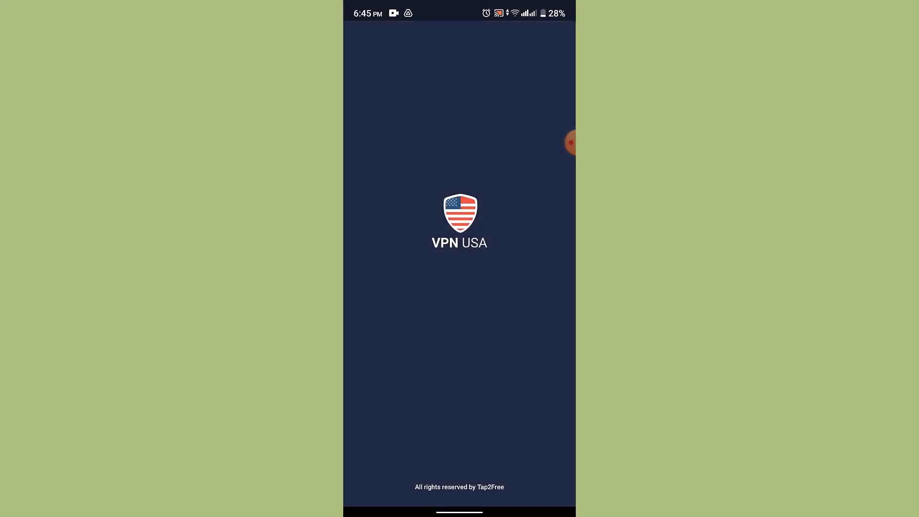